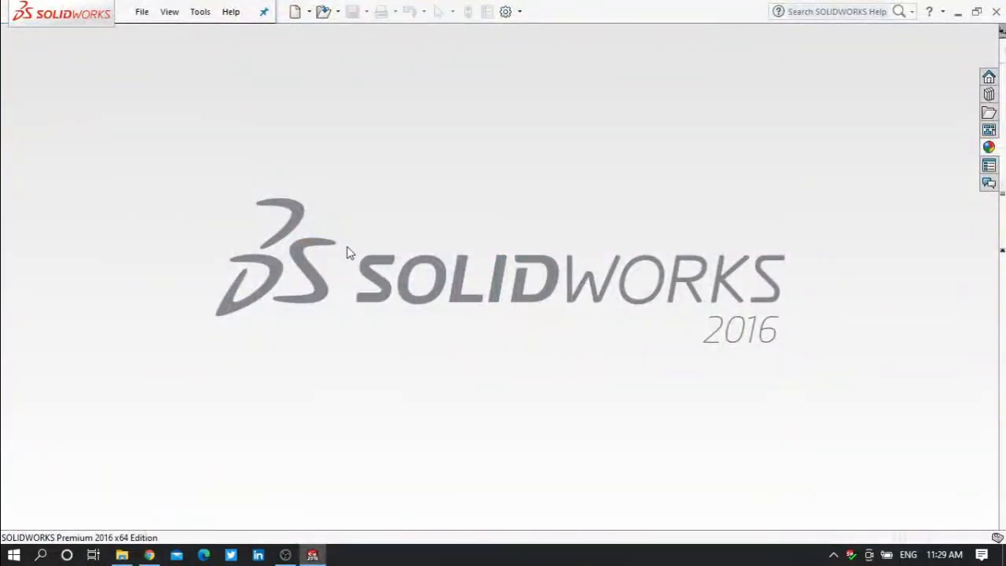
Create a new empty Part document (Part1) from File > New
{"action": "left_click", "coordinate": [142, 11]}
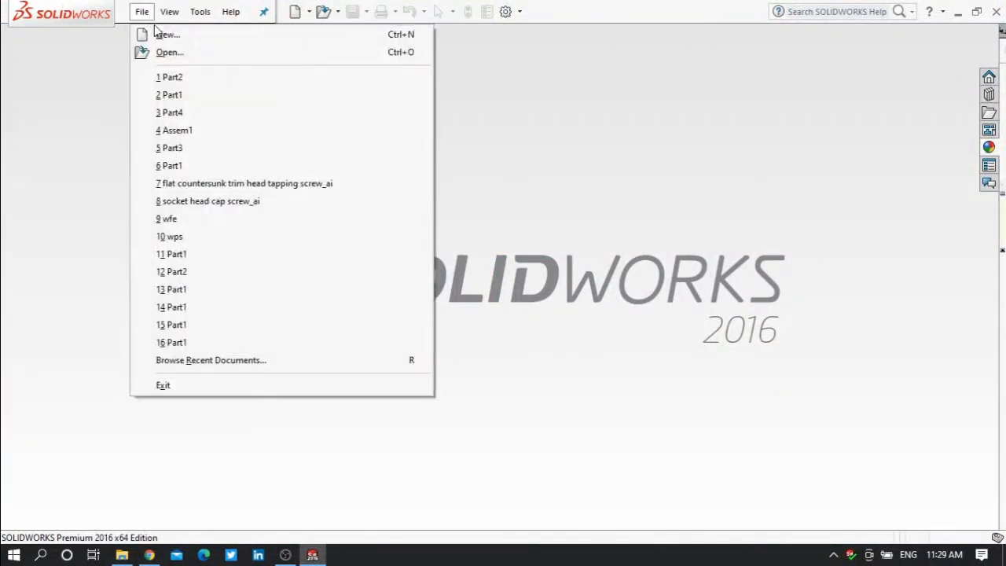
{"action": "left_click", "coordinate": [167, 35]}
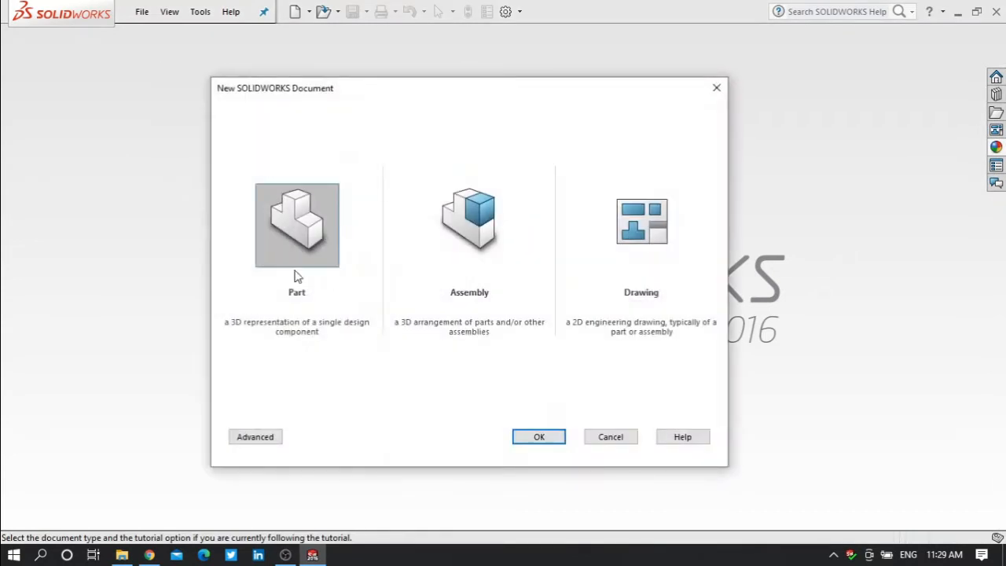
{"action": "left_click", "coordinate": [537, 437]}
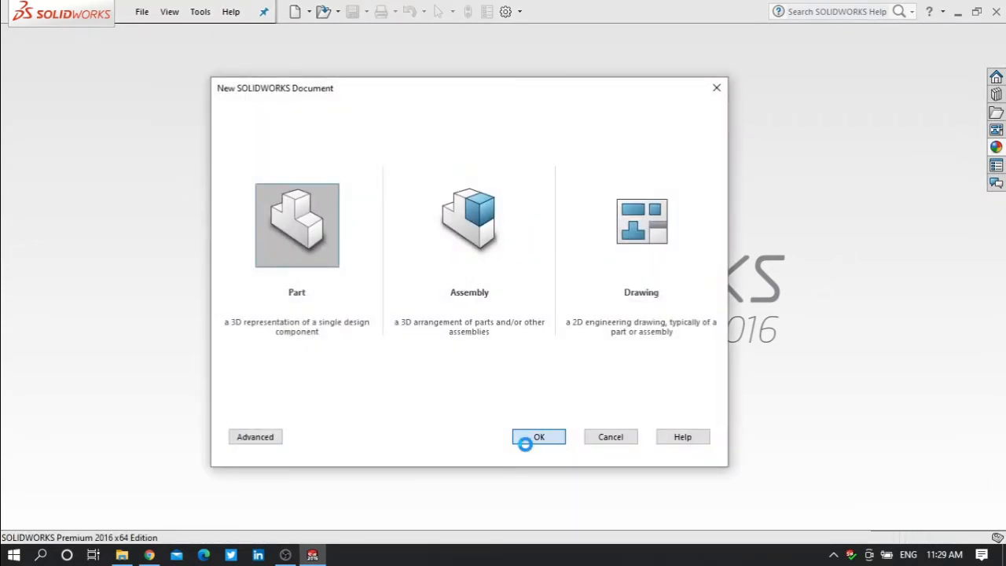
{"action": "left_click", "coordinate": [537, 437]}
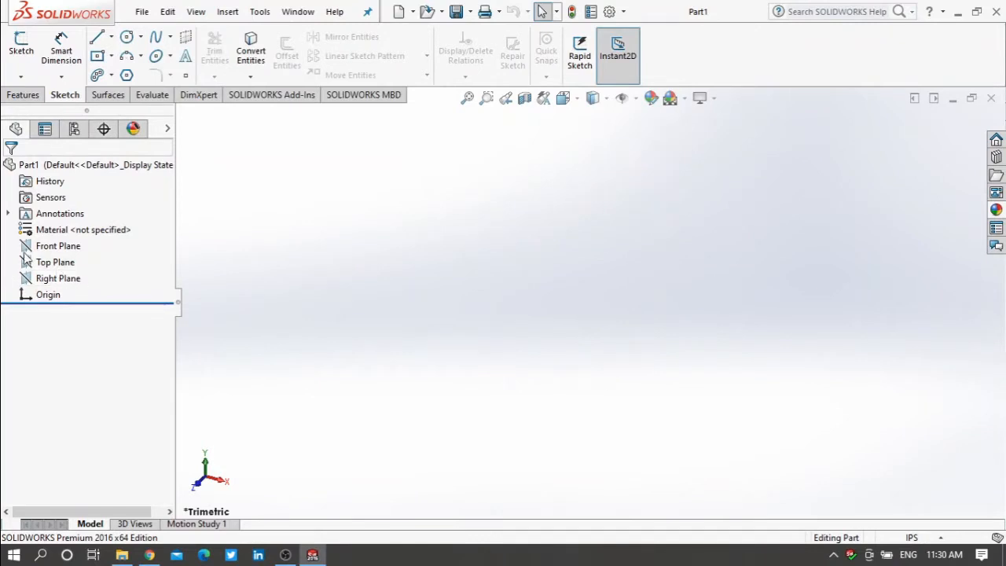
Start Sketch1 on the Top Plane and draw one long straight line across it
{"action": "left_click", "coordinate": [55, 261]}
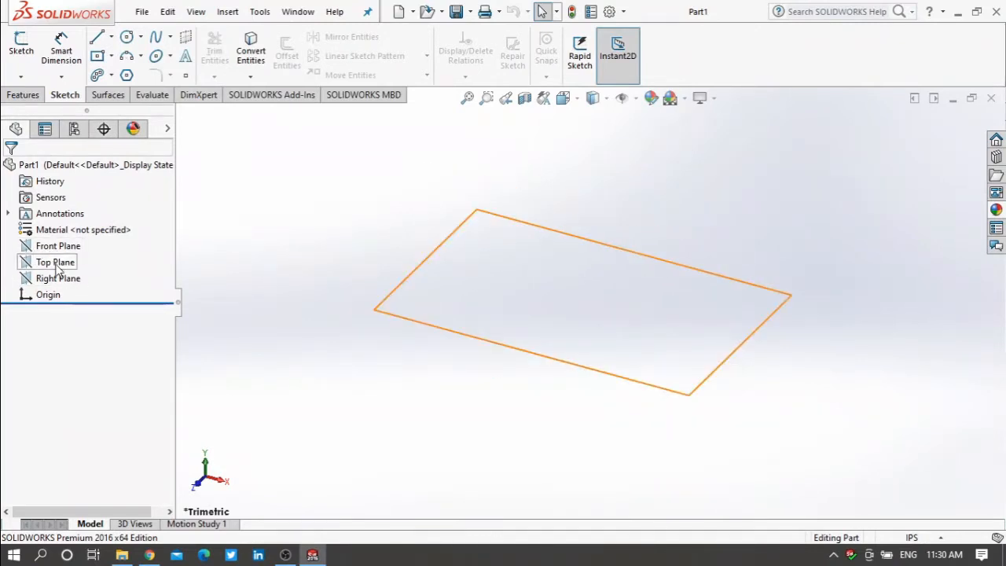
{"action": "left_click", "coordinate": [56, 260]}
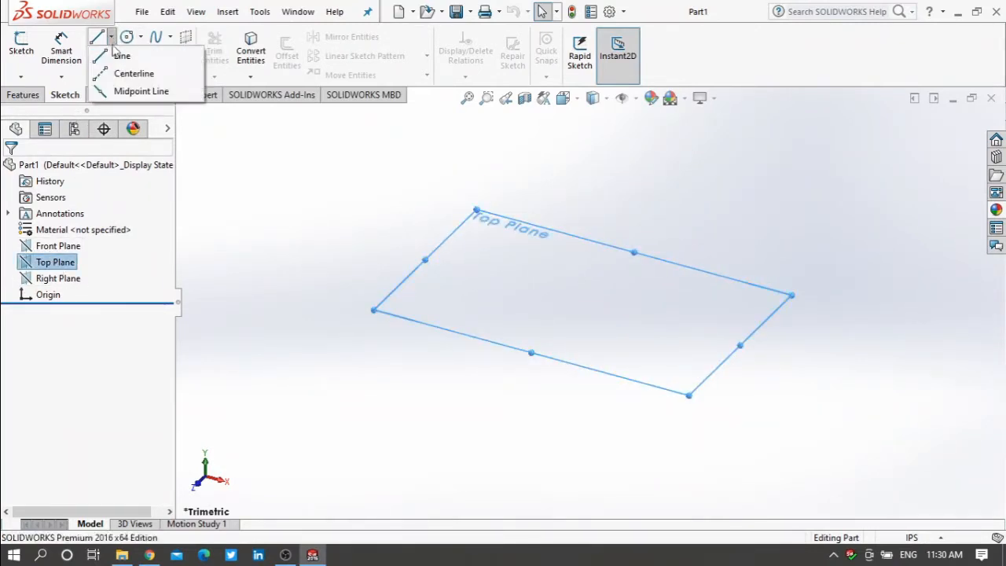
{"action": "left_click", "coordinate": [98, 36]}
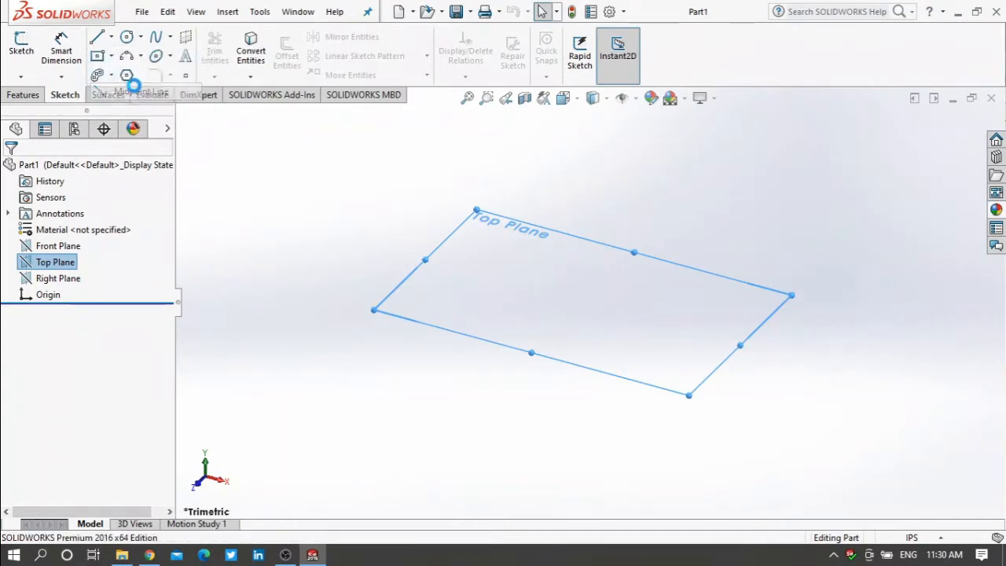
{"action": "left_click", "coordinate": [20, 49]}
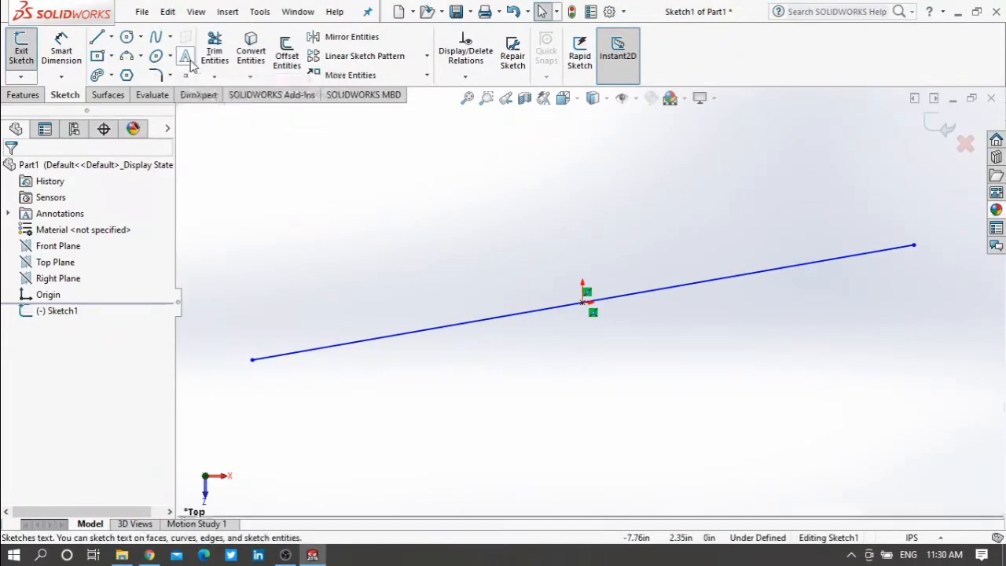
Add sketch text 'MEchatronics Engineering' along the line
{"action": "left_click", "coordinate": [185, 57]}
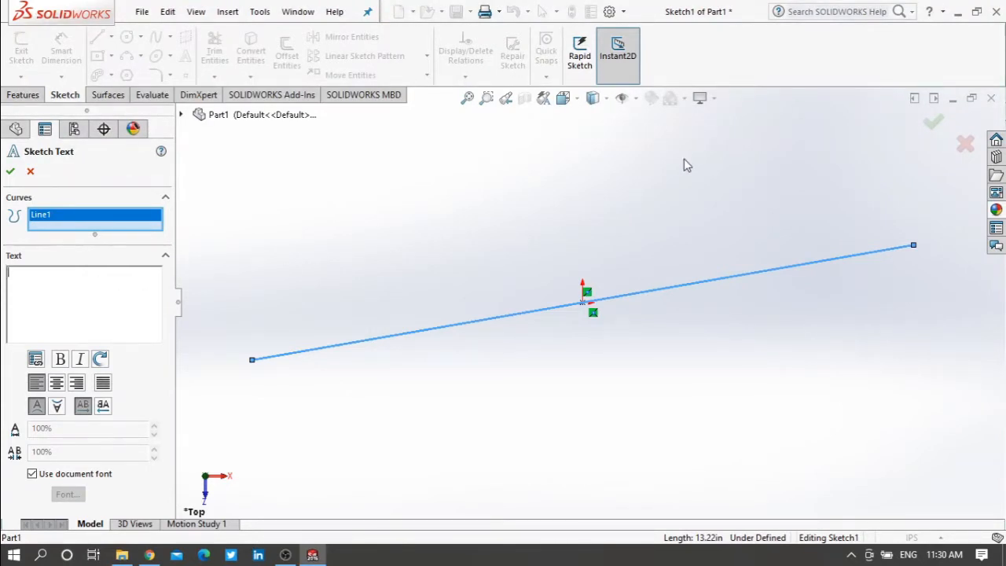
{"action": "type", "text": "MEchat"}
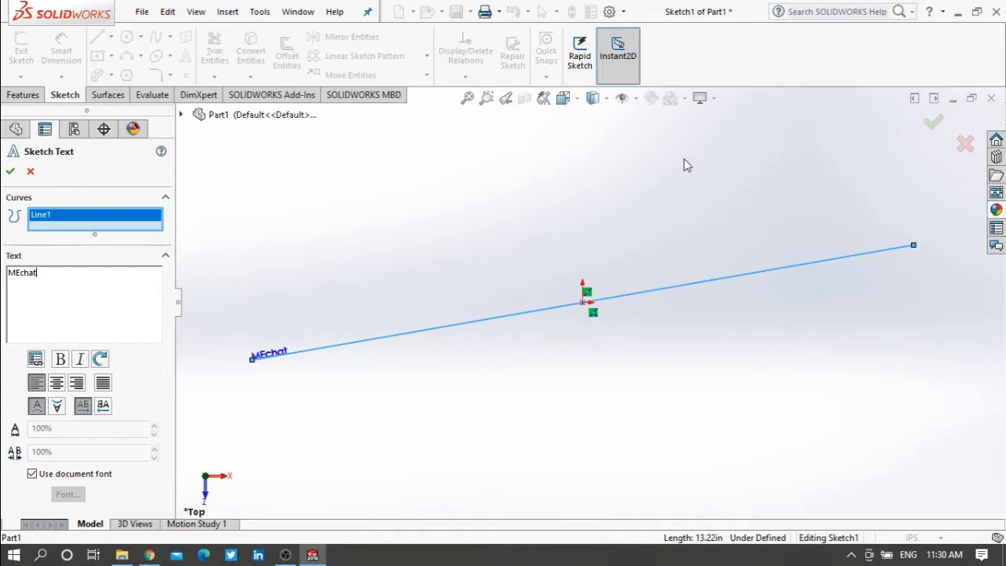
{"action": "type", "text": "ronics E"}
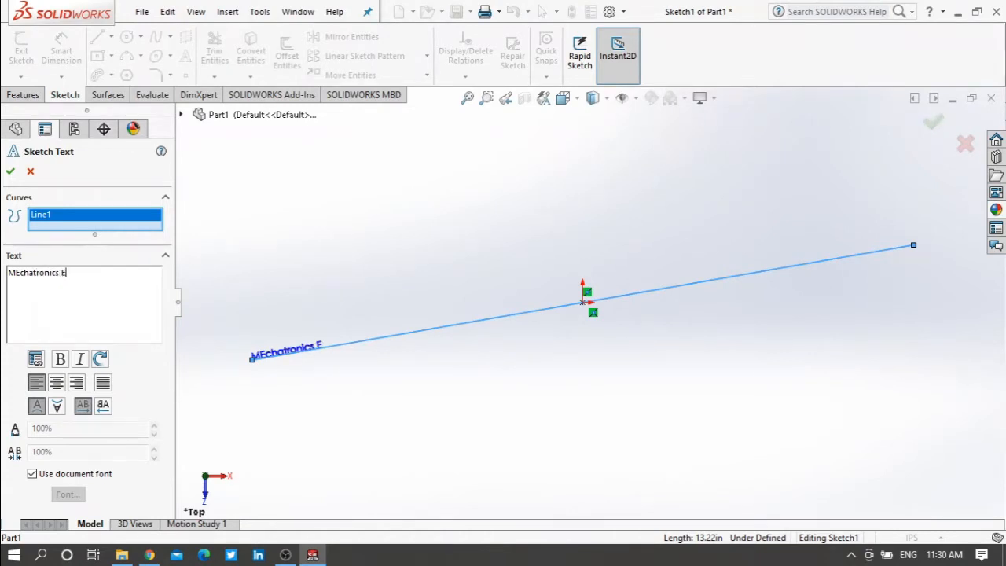
{"action": "type", "text": "ngineering"}
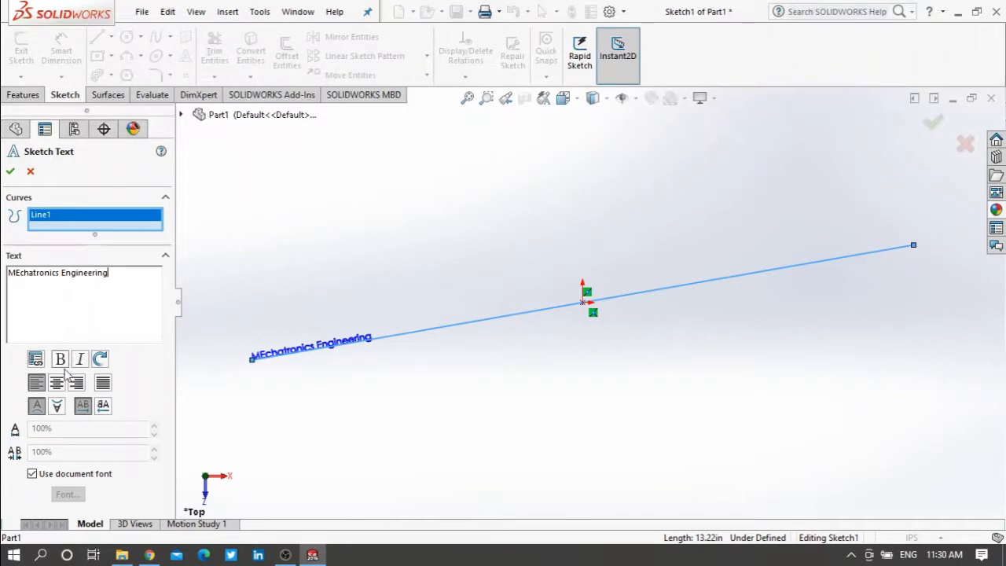
Try centre, right and flipped alignment, return to left-aligned, and stop using the document font
{"action": "left_click", "coordinate": [57, 382]}
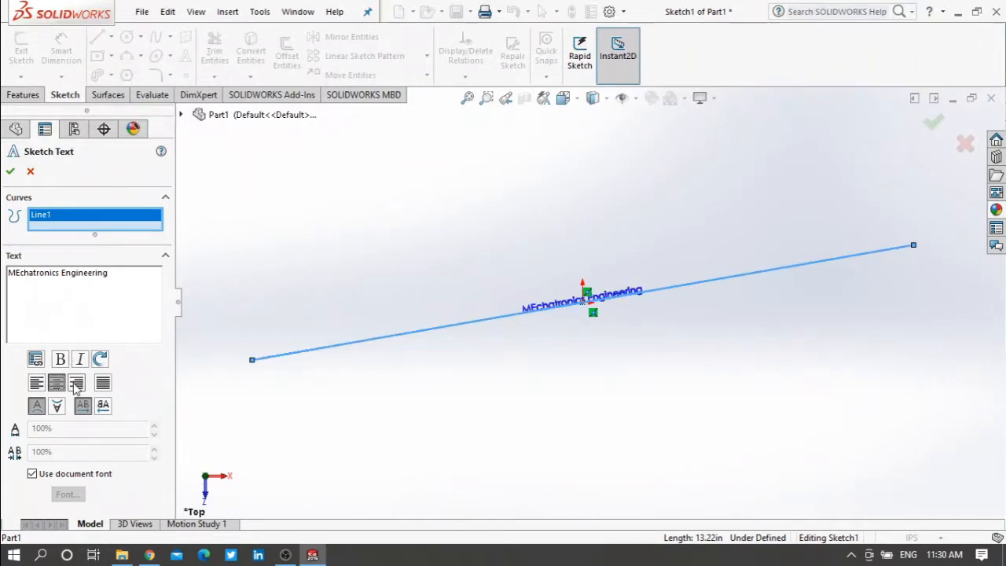
{"action": "left_click", "coordinate": [75, 383]}
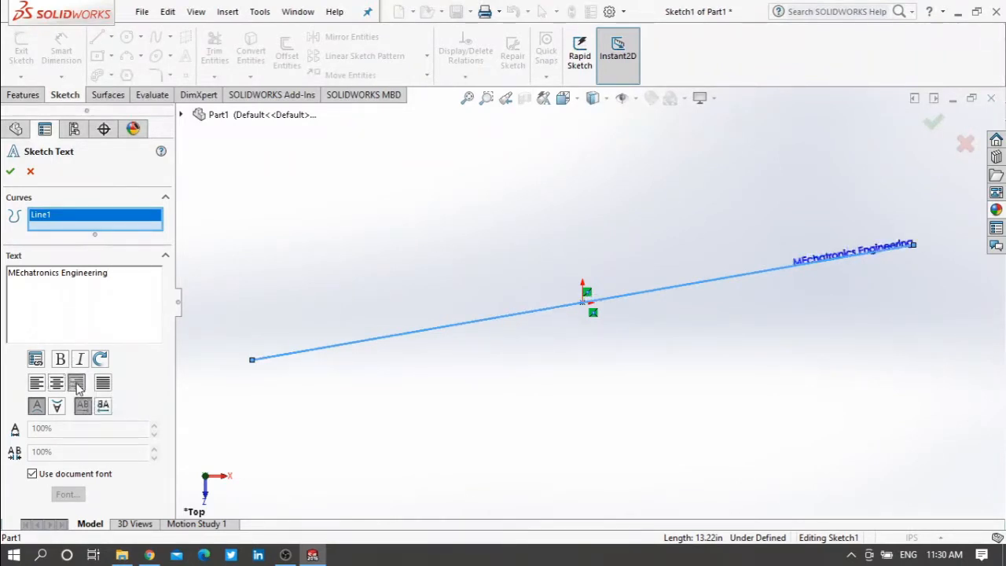
{"action": "left_click", "coordinate": [36, 384]}
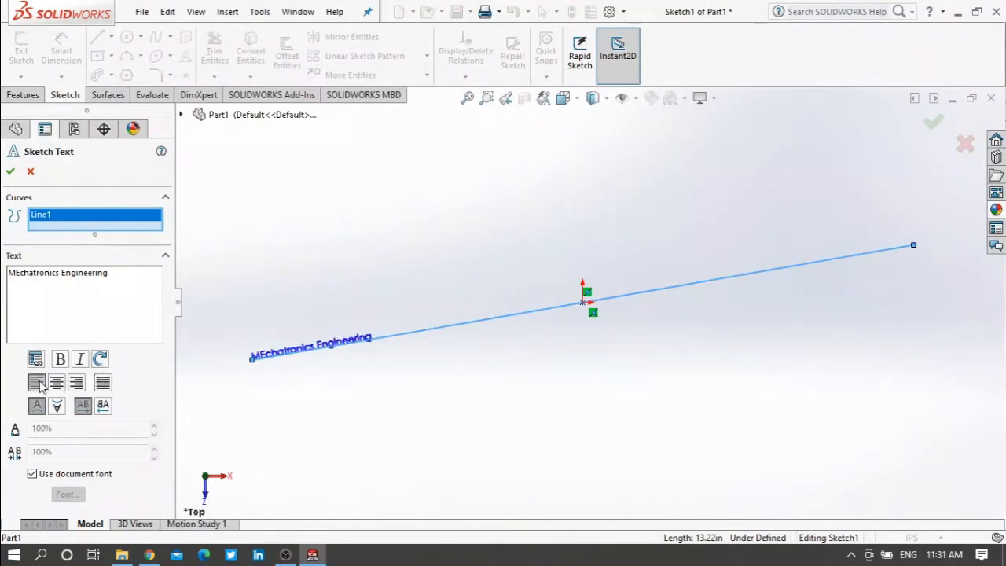
{"action": "left_click", "coordinate": [57, 405]}
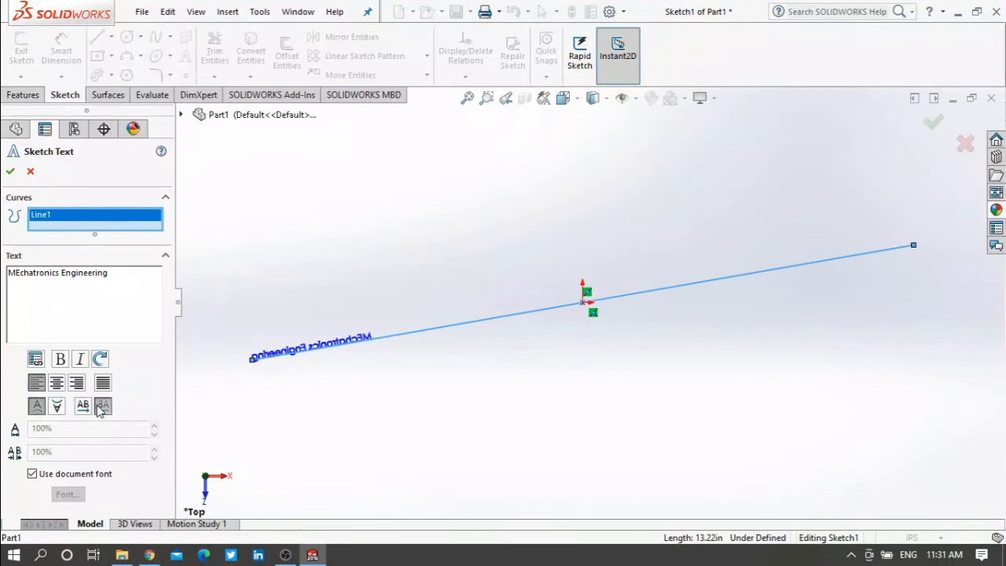
{"action": "mouse_move", "coordinate": [229, 376]}
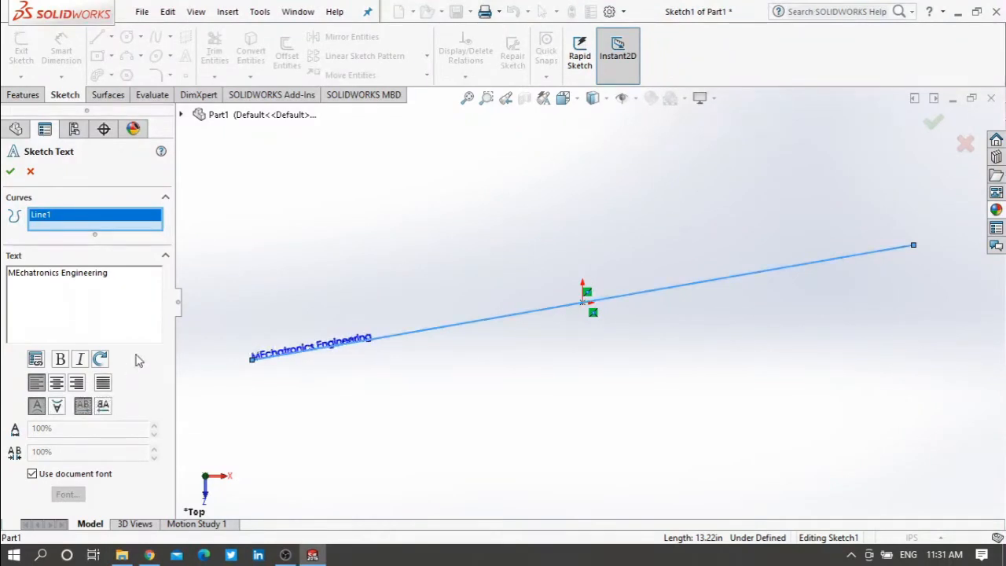
{"action": "left_click", "coordinate": [33, 473]}
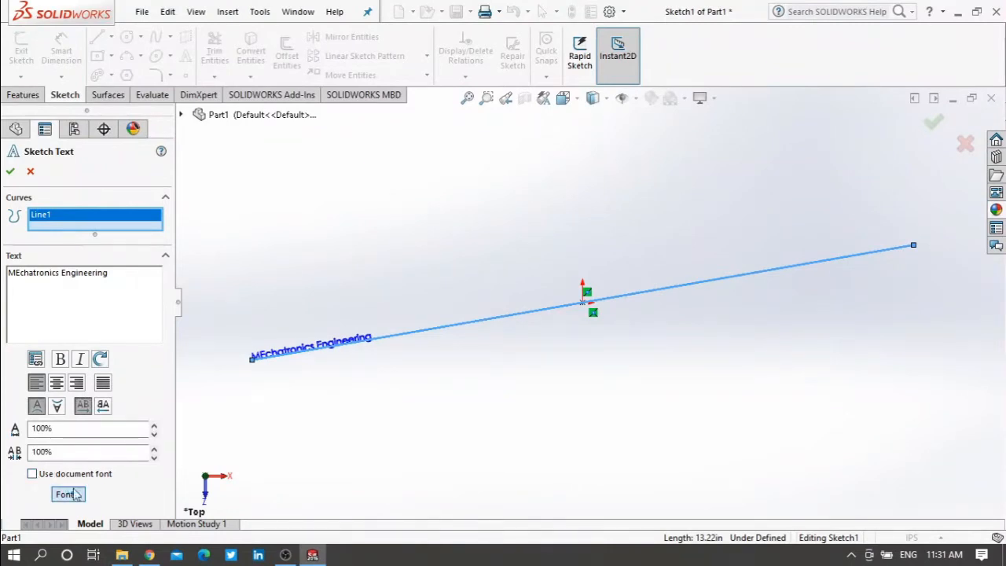
Set the text font to italic Century Gothic at a larger size and confirm
{"action": "left_click", "coordinate": [68, 493]}
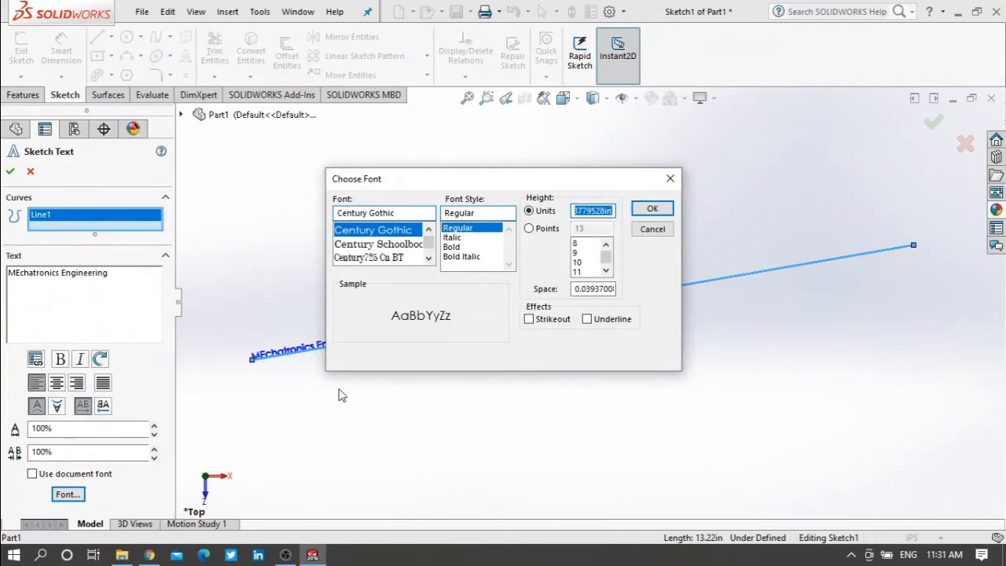
{"action": "type", "text": "0.5"}
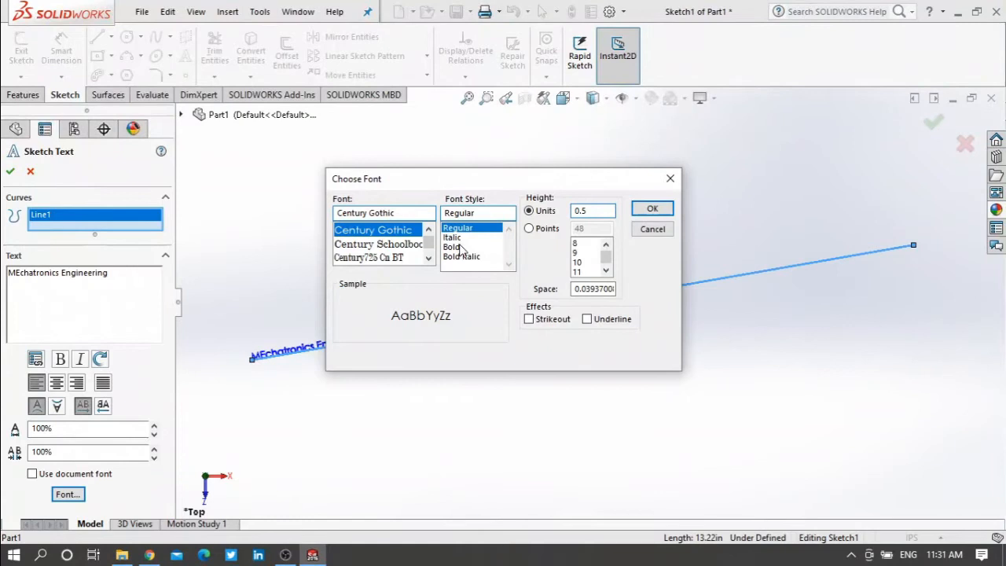
{"action": "left_click", "coordinate": [453, 236]}
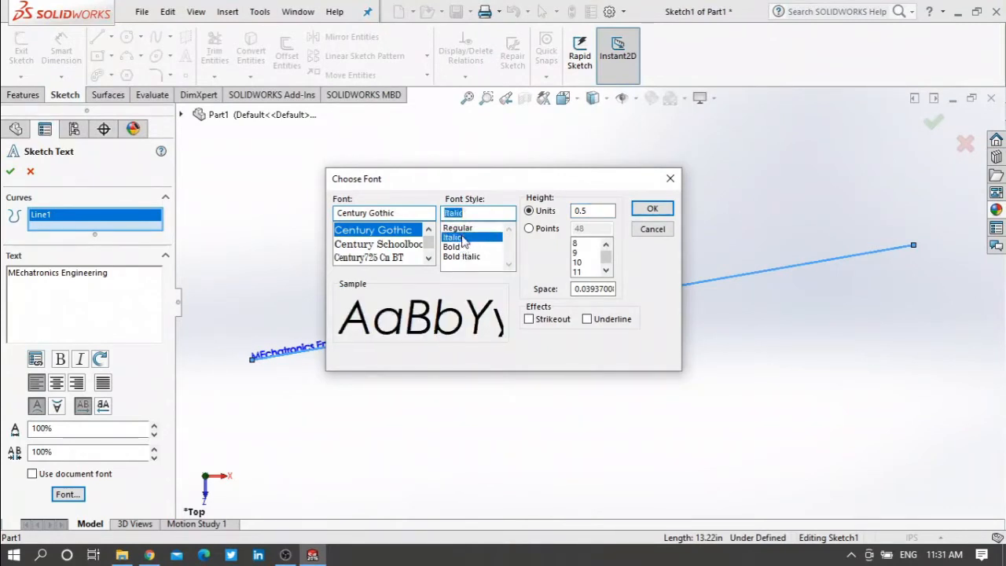
{"action": "left_click", "coordinate": [650, 208]}
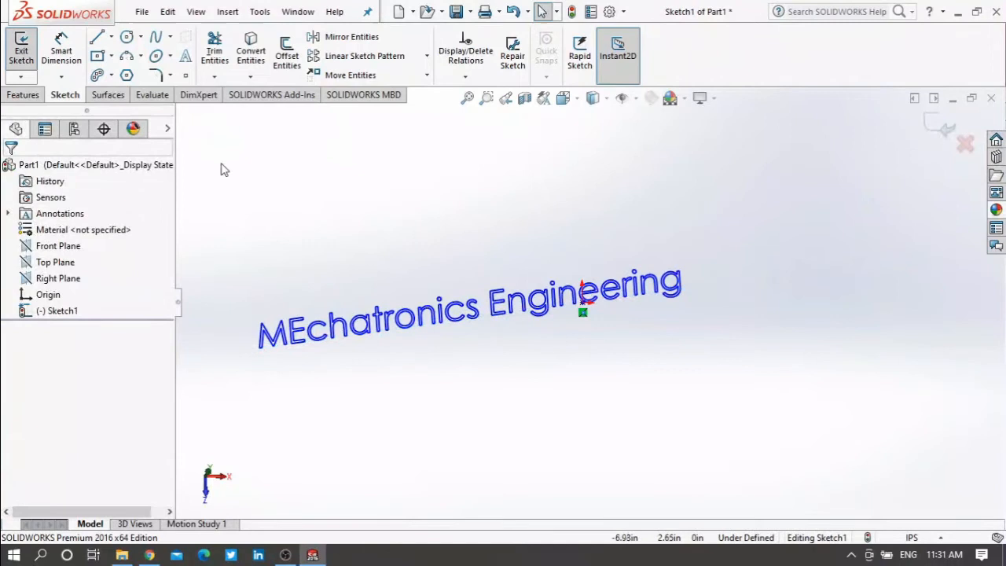
{"action": "mouse_move", "coordinate": [22, 94]}
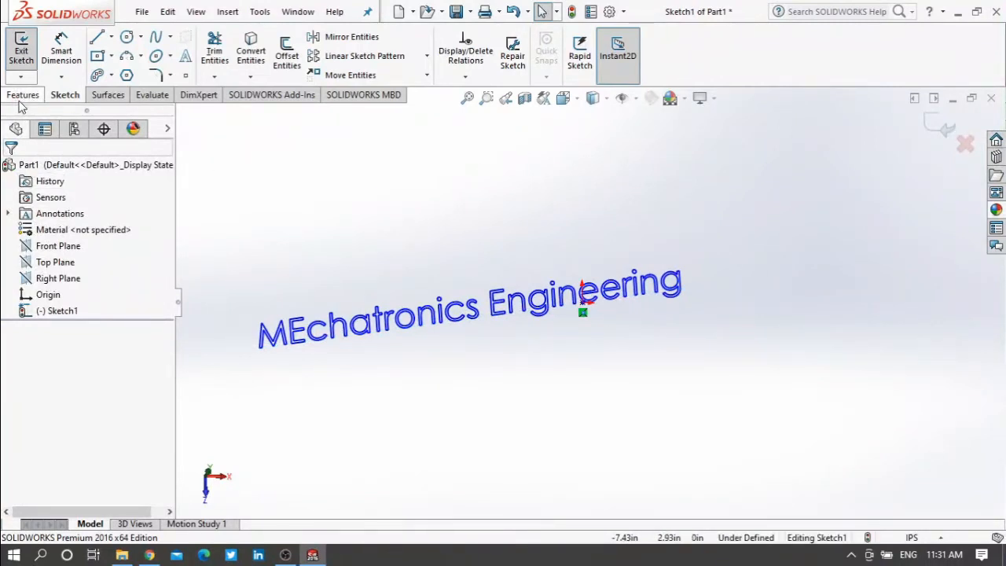
Start an Extruded Boss/Base from the text sketch, previewing raised letters
{"action": "left_click", "coordinate": [22, 94]}
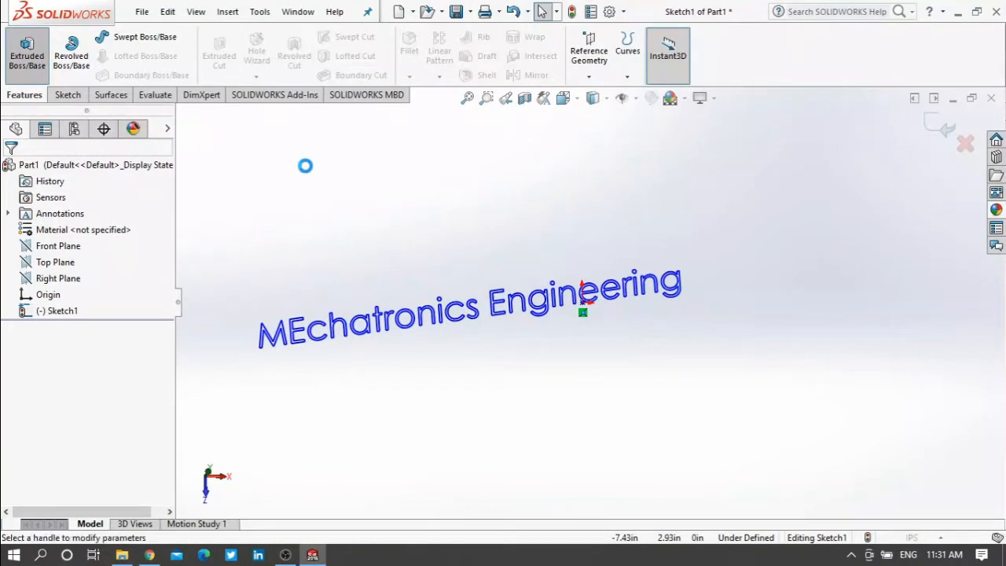
{"action": "left_click", "coordinate": [27, 51]}
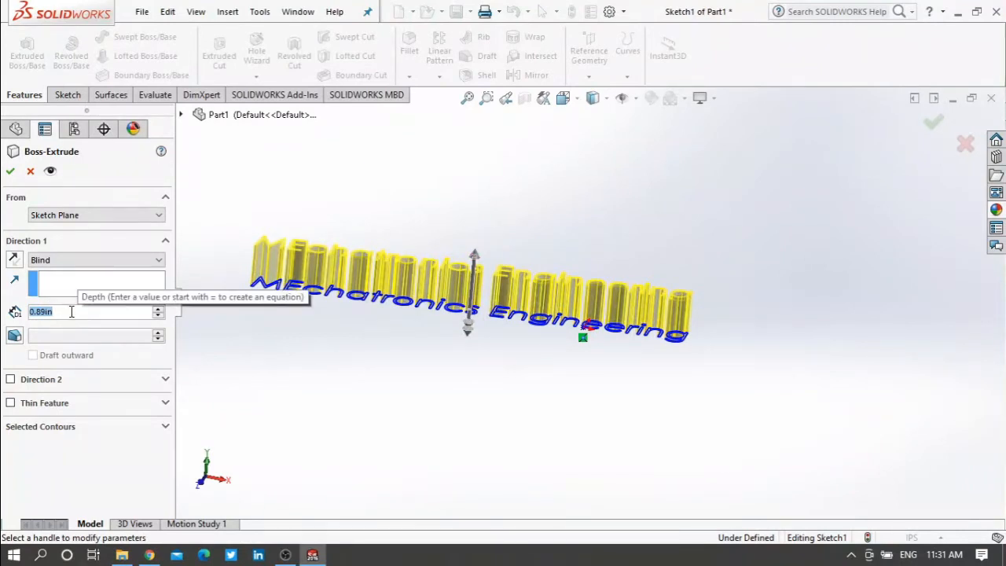
Extrude the text 0.40in into solid letters as Boss-Extrude1
{"action": "type", "text": "0."}
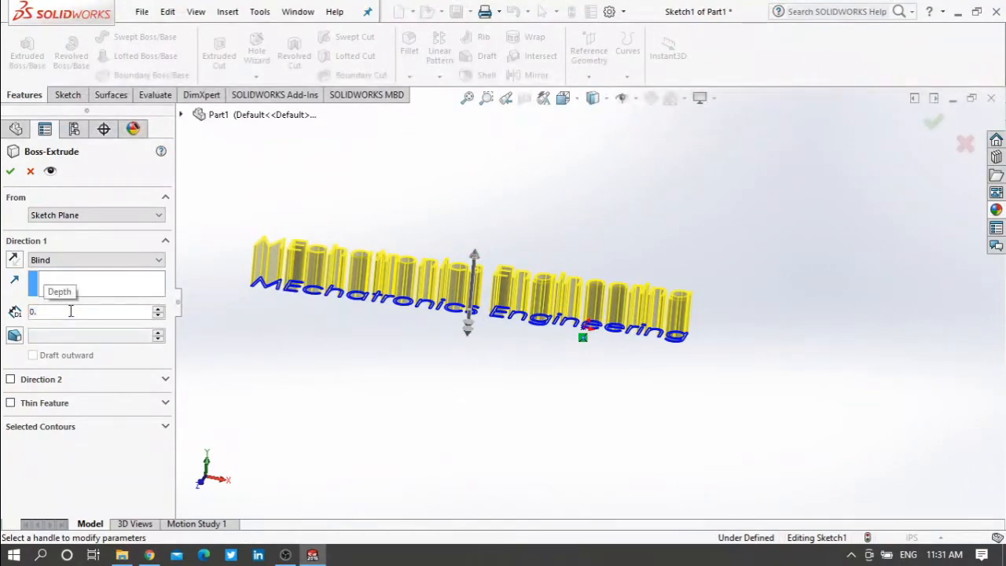
{"action": "type", "text": "0.40in"}
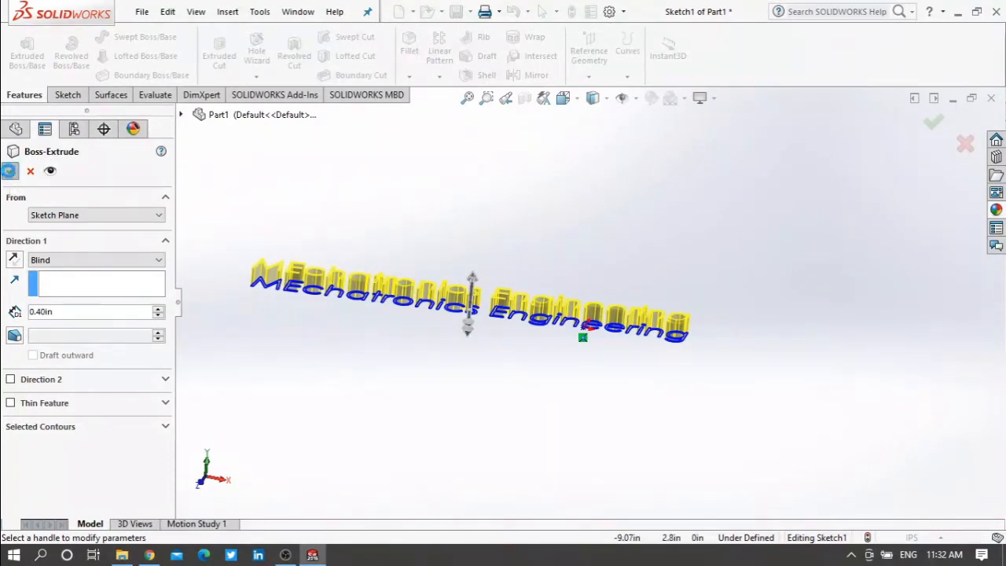
{"action": "left_click", "coordinate": [934, 122]}
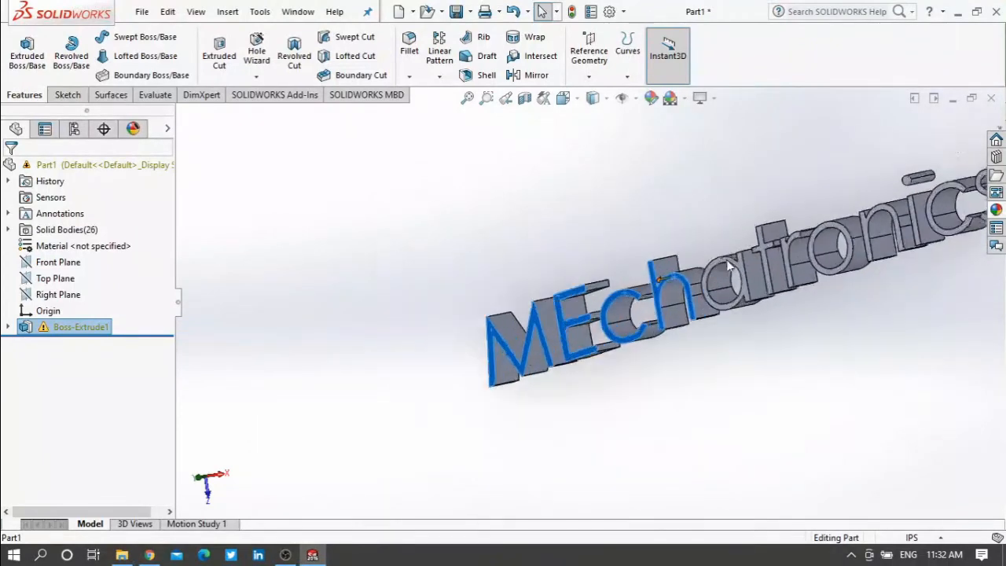
Orbit to the letters and begin editing their colour appearance
{"action": "left_click_drag", "start_coordinate": [726, 265], "coordinate": [757, 260]}
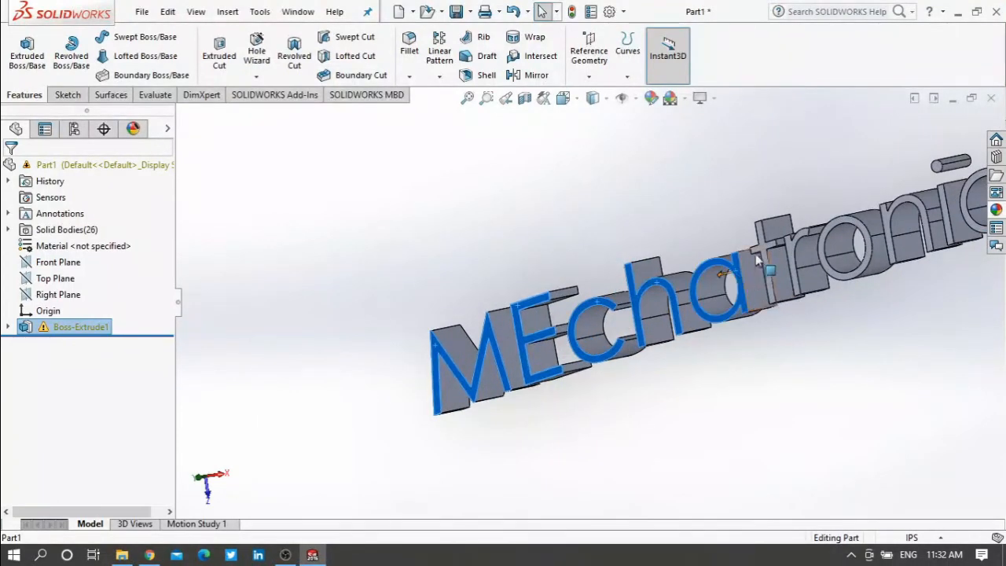
{"action": "mouse_move", "coordinate": [767, 252]}
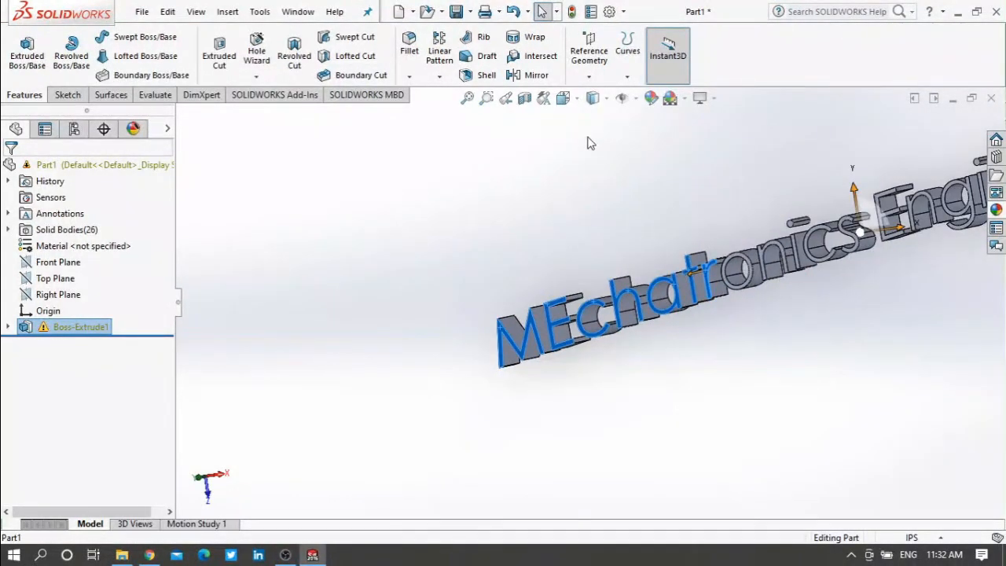
{"action": "mouse_move", "coordinate": [651, 98]}
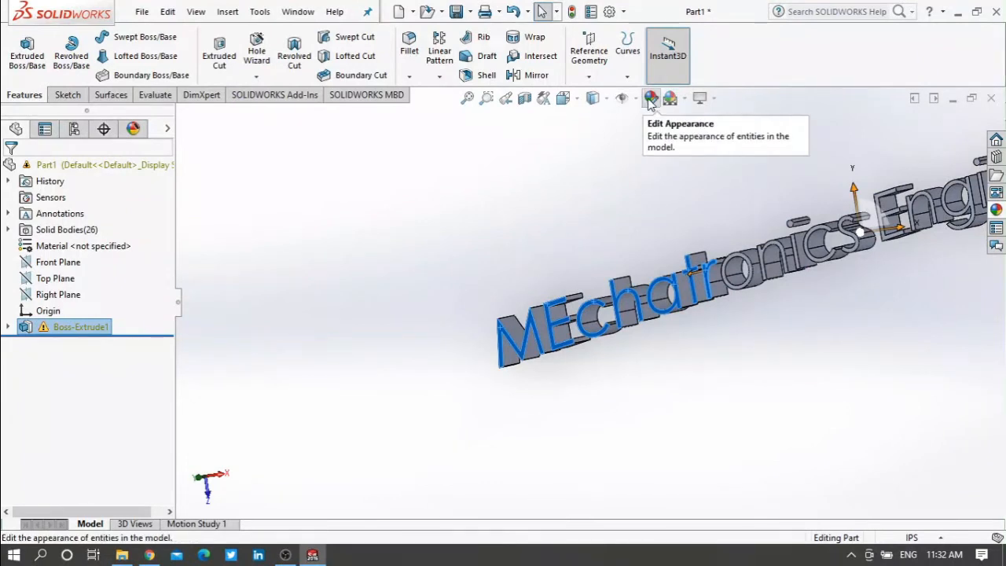
{"action": "left_click", "coordinate": [651, 97]}
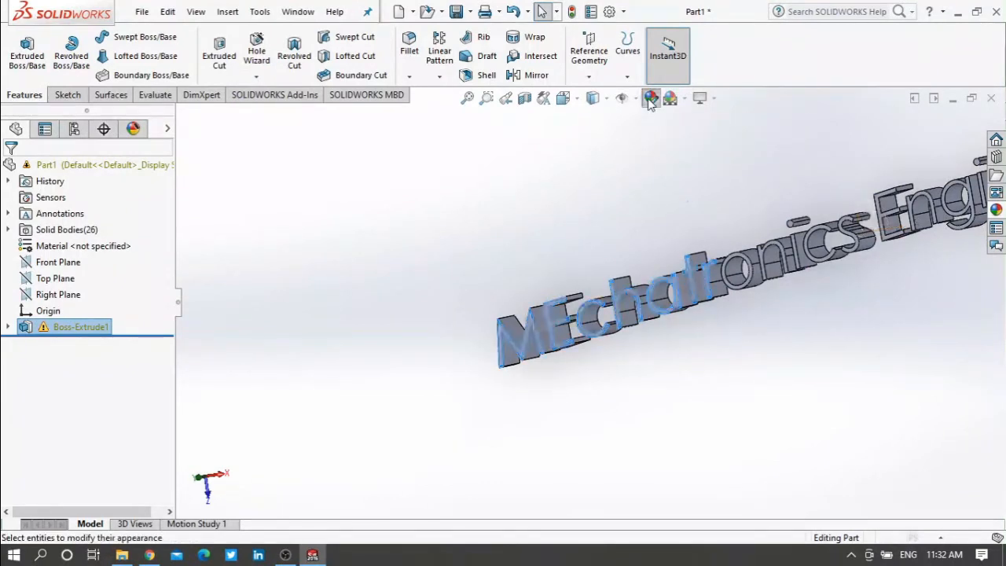
{"action": "left_click", "coordinate": [651, 97]}
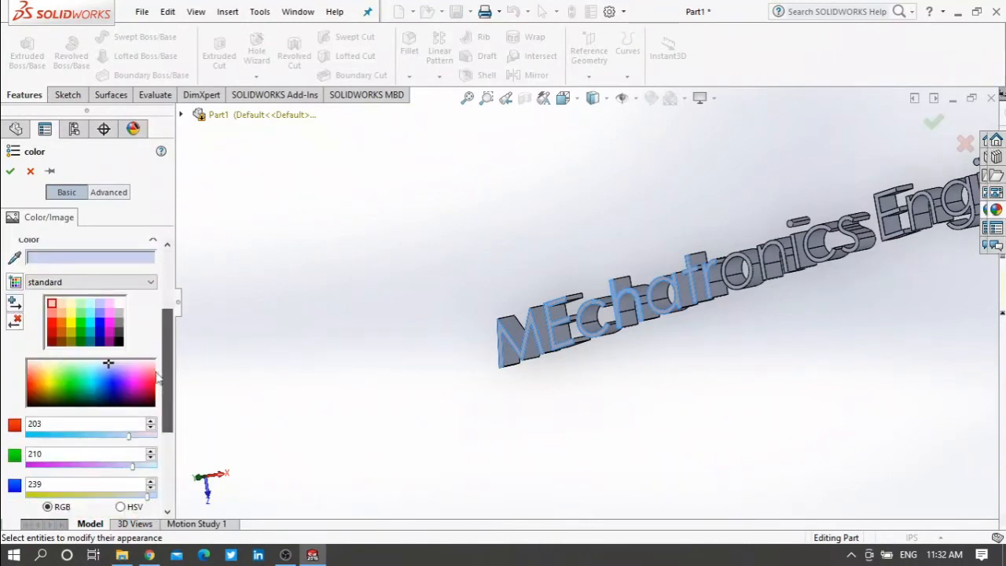
Colour the letter front faces red (after trying yellow) and apply
{"action": "left_click", "coordinate": [51, 317]}
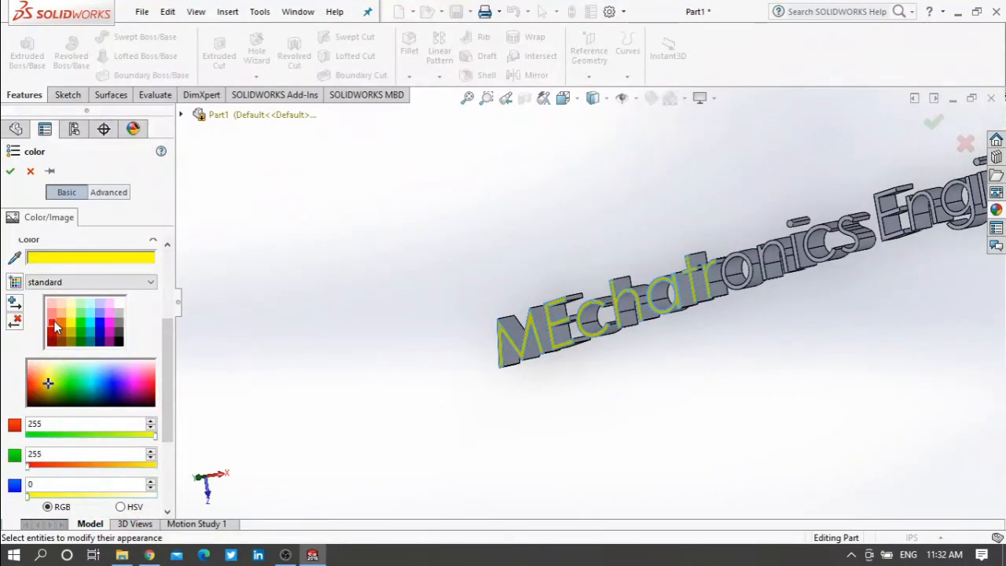
{"action": "left_click", "coordinate": [54, 321]}
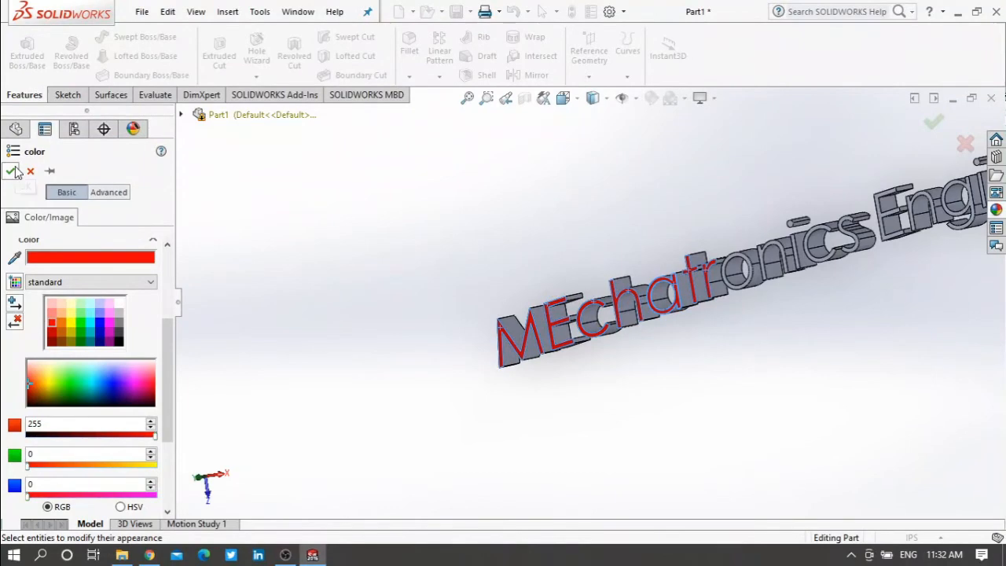
{"action": "left_click", "coordinate": [13, 171]}
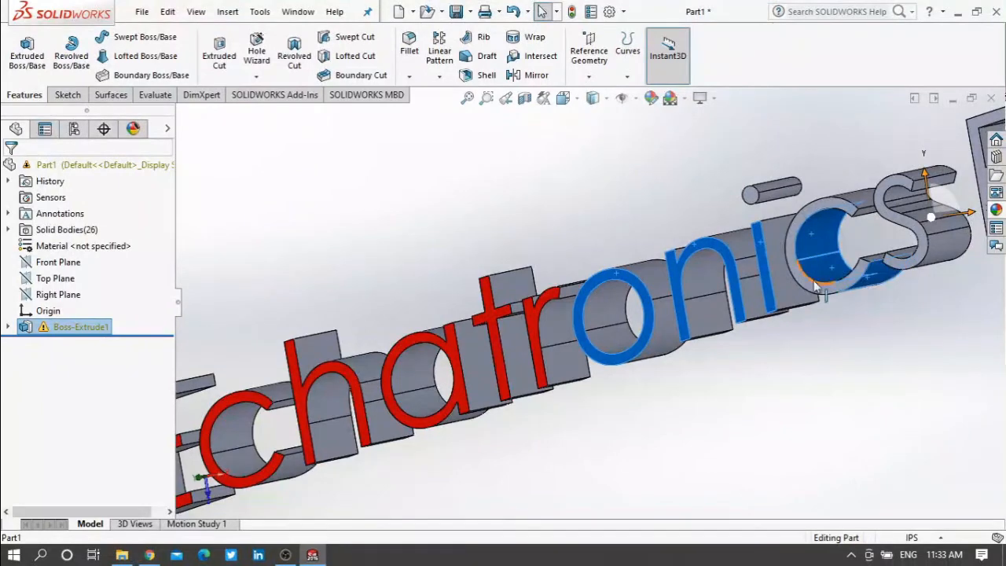
{"action": "mouse_move", "coordinate": [914, 236]}
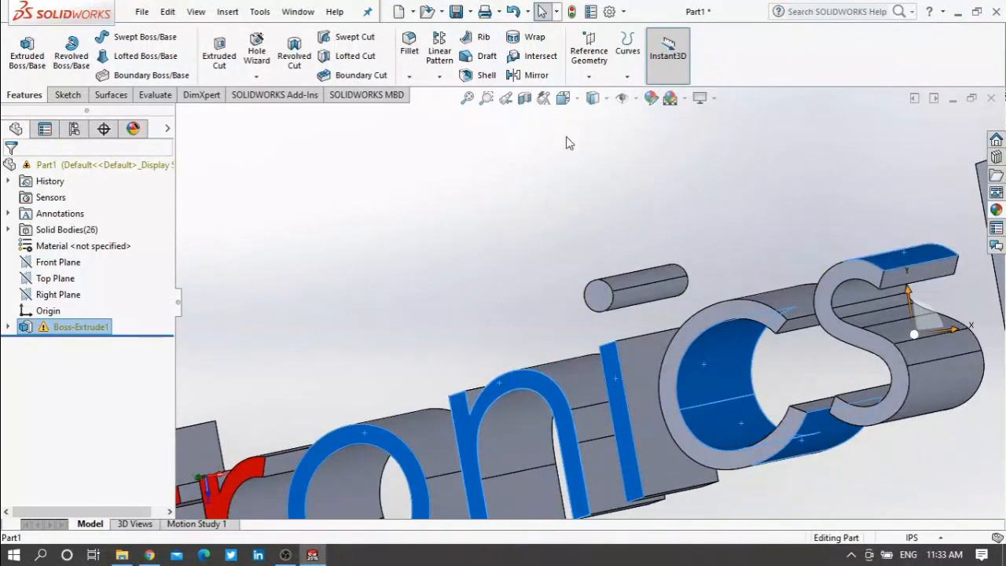
Begin an appearance edit for the selected faces of the 'onics' letters
{"action": "left_click", "coordinate": [650, 97]}
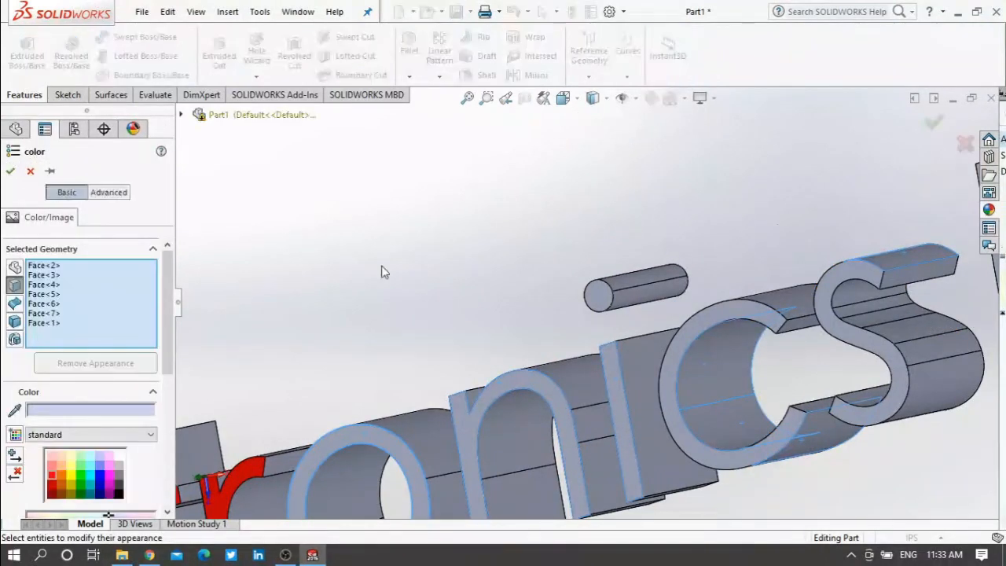
Recolour the selected 'onics' faces and finish the appearance edit
{"action": "left_click", "coordinate": [117, 491]}
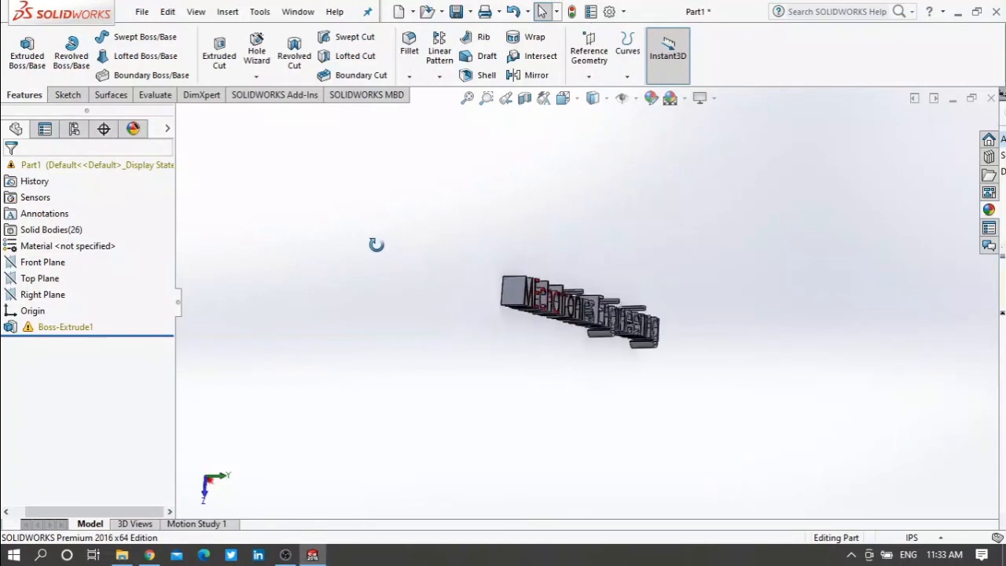
Zoom out and orbit the finished extruded text part to a steep diagonal view
{"action": "left_click_drag", "start_coordinate": [377, 244], "coordinate": [481, 244]}
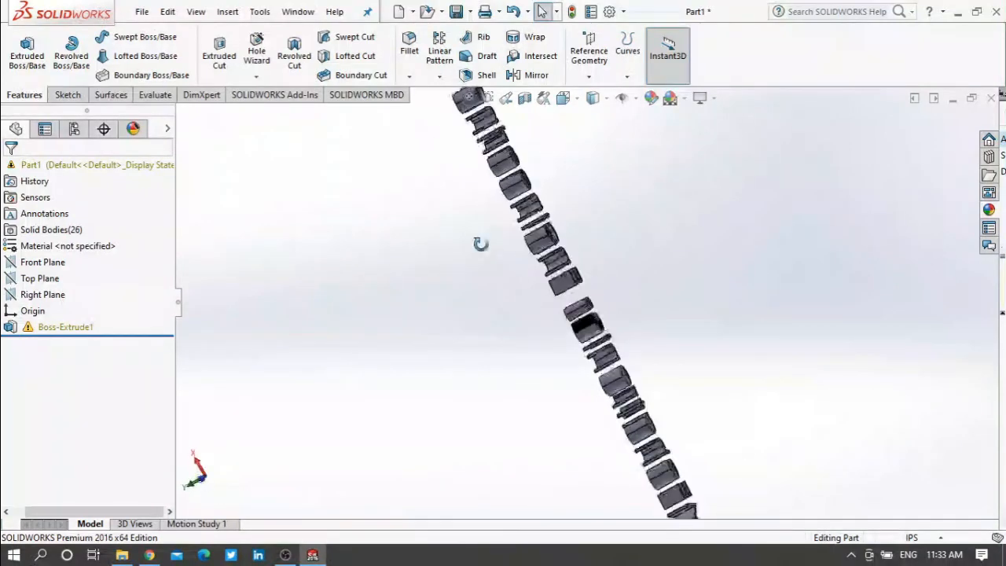